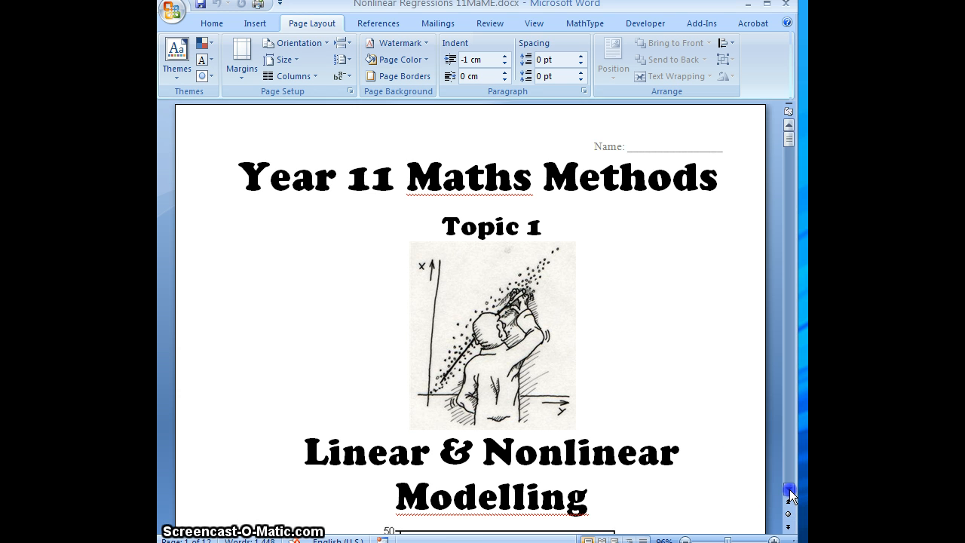
Open the STAT list editor showing data in L1 (177, 182, …) and L2 (74, 75, …)
scroll("down", 3)
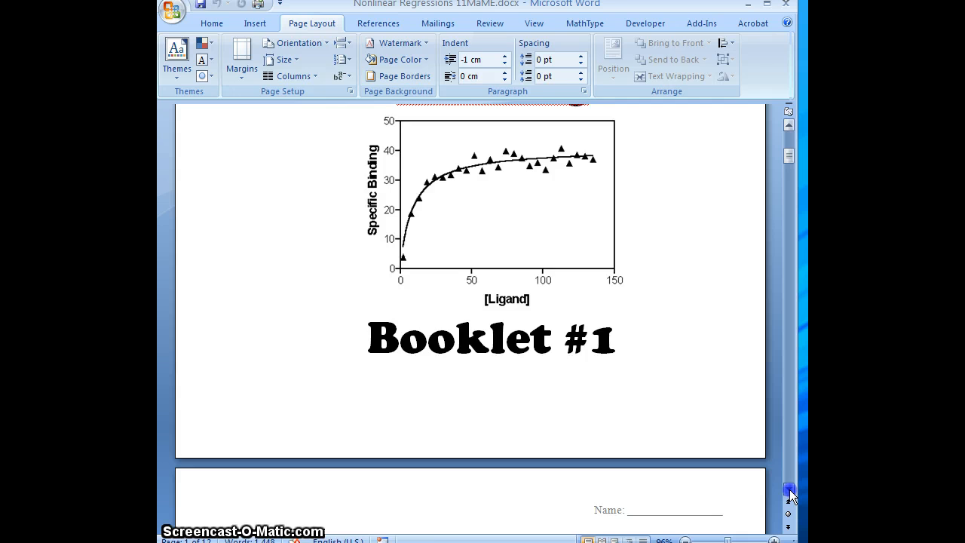
scroll("down", 3)
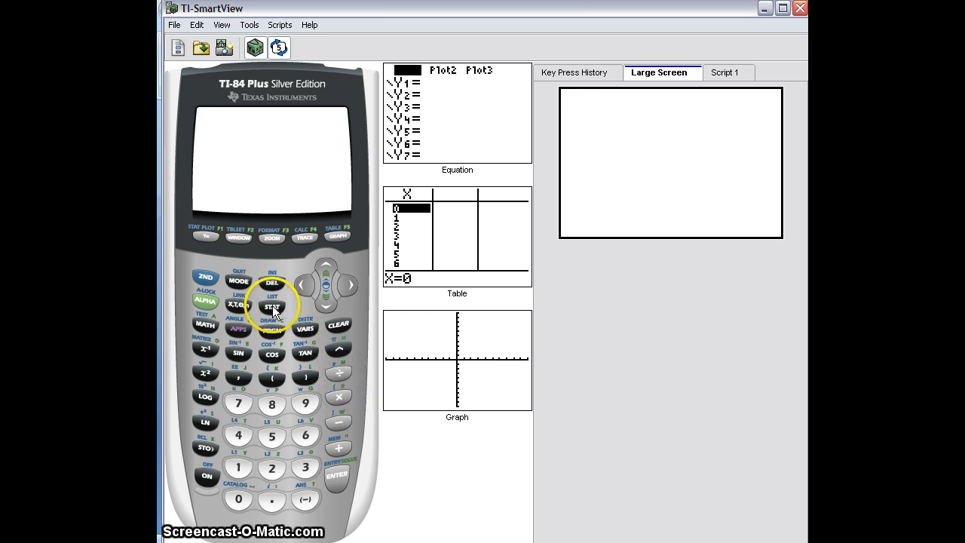
left_click(271, 307)
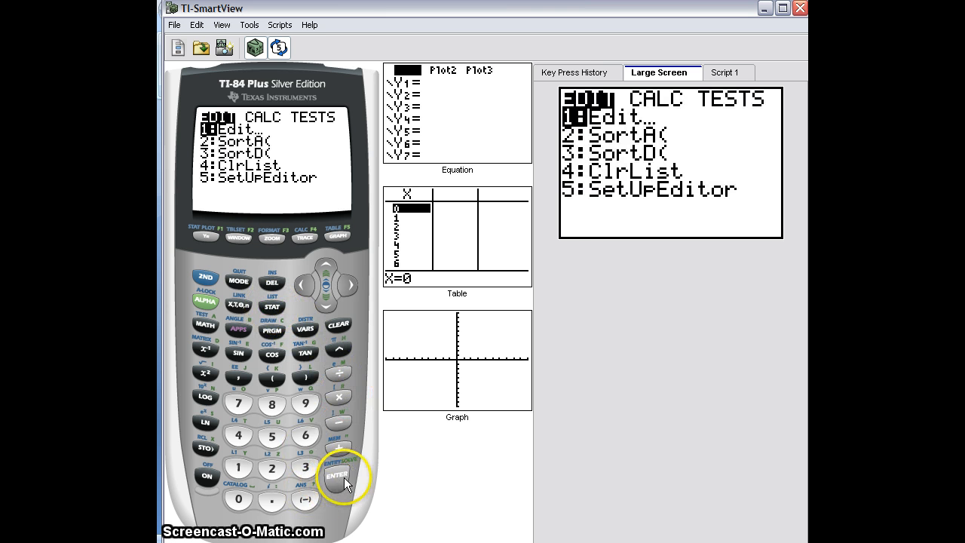
left_click(337, 475)
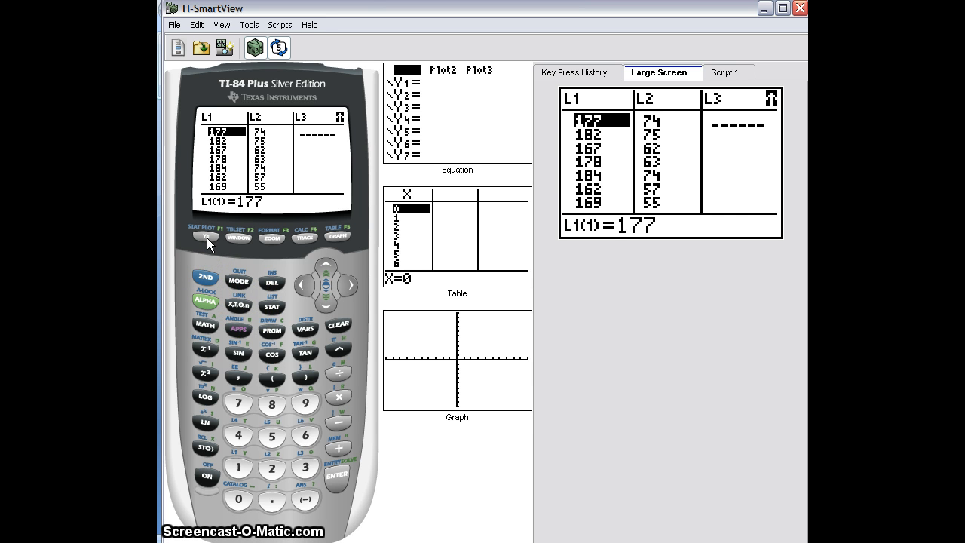
Graph Plot1 as an L1 versus L2 scatterplot and fit the window with ZoomStat
left_click(205, 236)
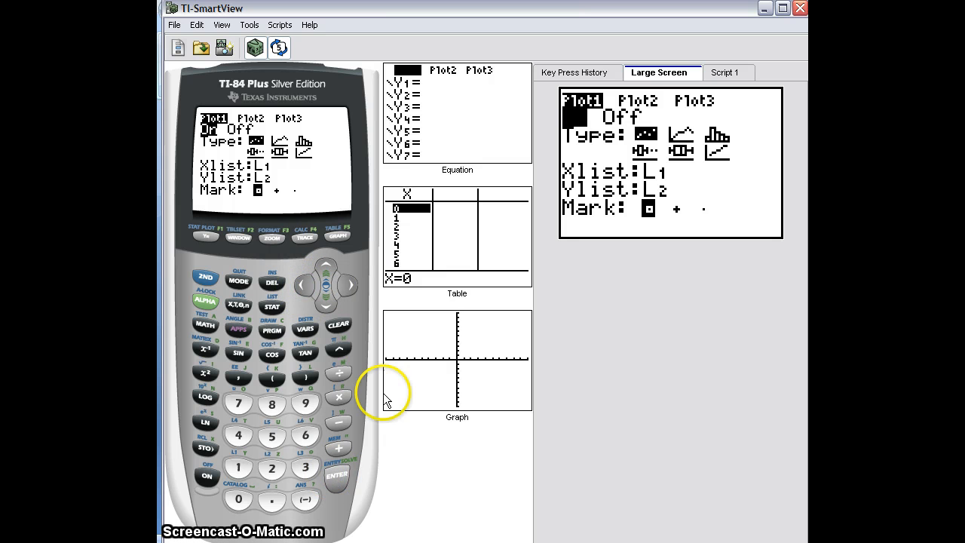
left_click(337, 236)
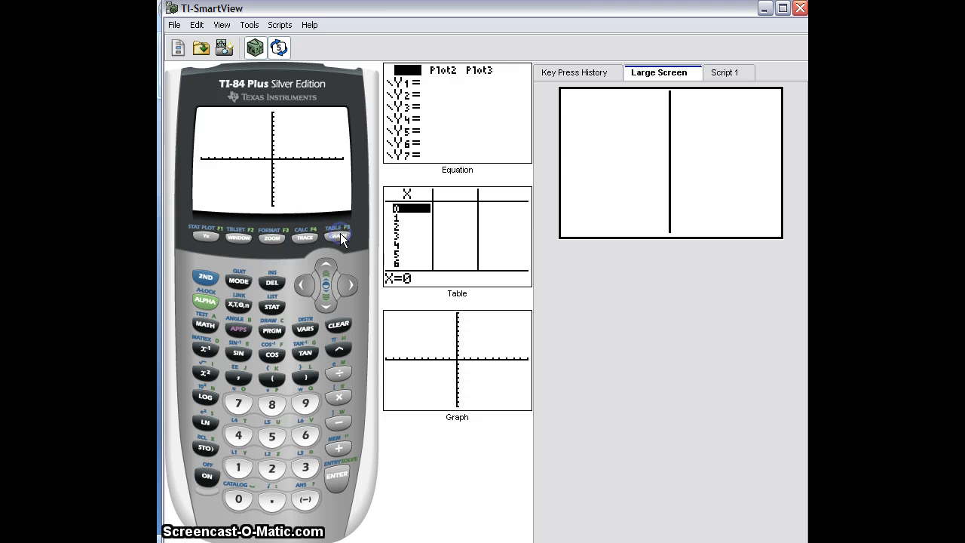
left_click(338, 235)
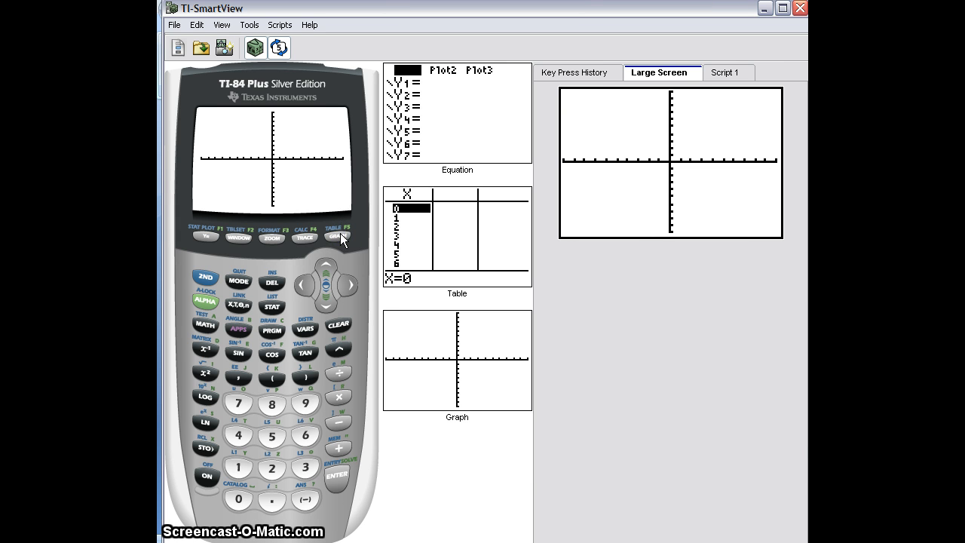
left_click(271, 236)
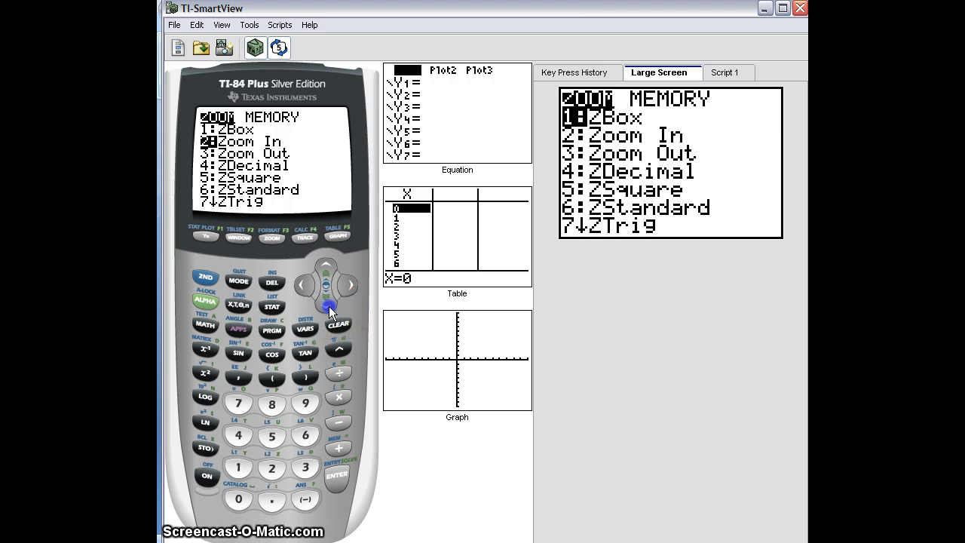
left_click(326, 307)
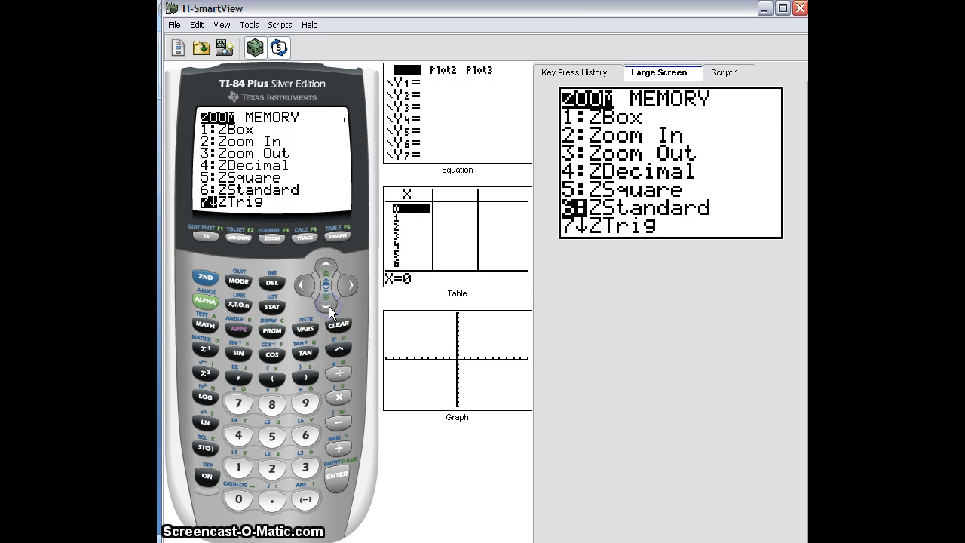
key("down")
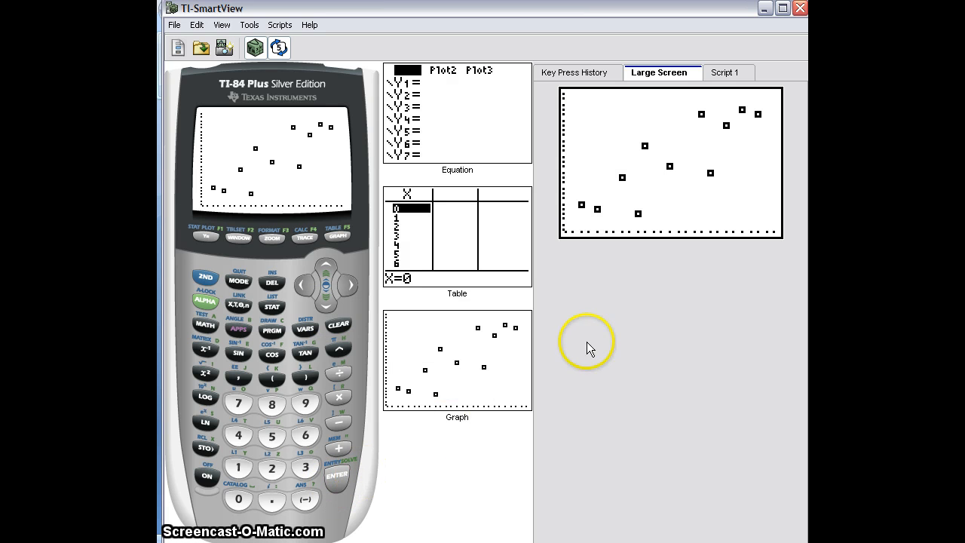
mouse_move(686, 239)
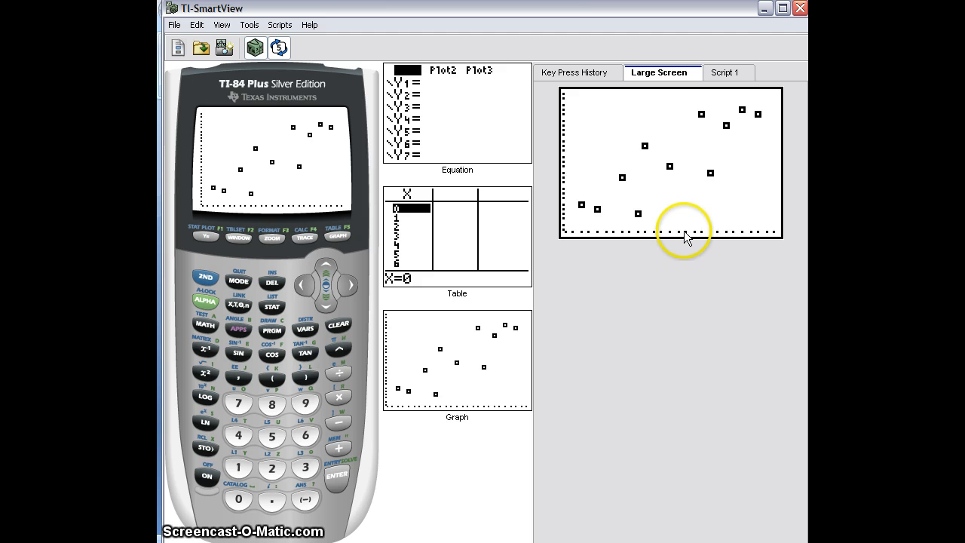
mouse_move(491, 132)
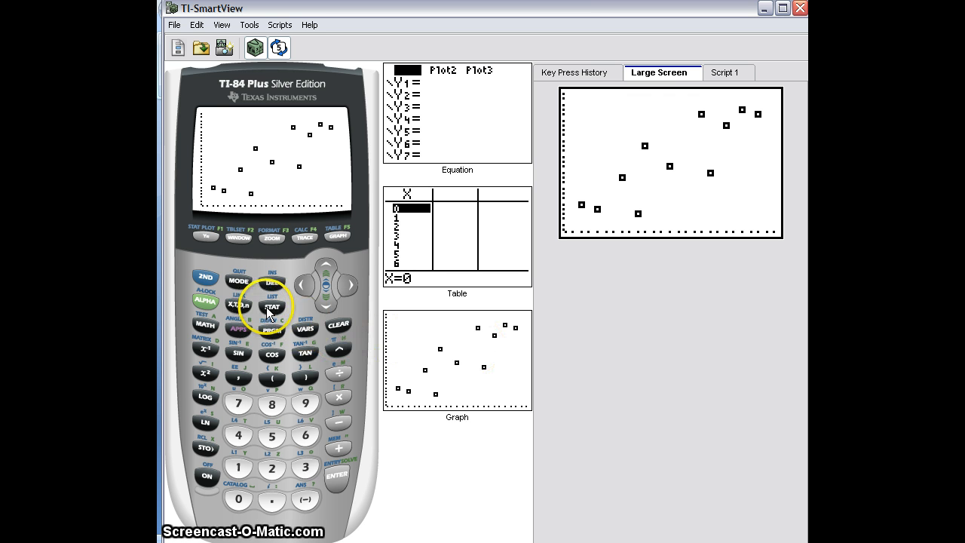
Run LinReg(ax+b) on L1 and L2 into Y1, giving Y1 ≈ 0.867X − 84.82
left_click(271, 306)
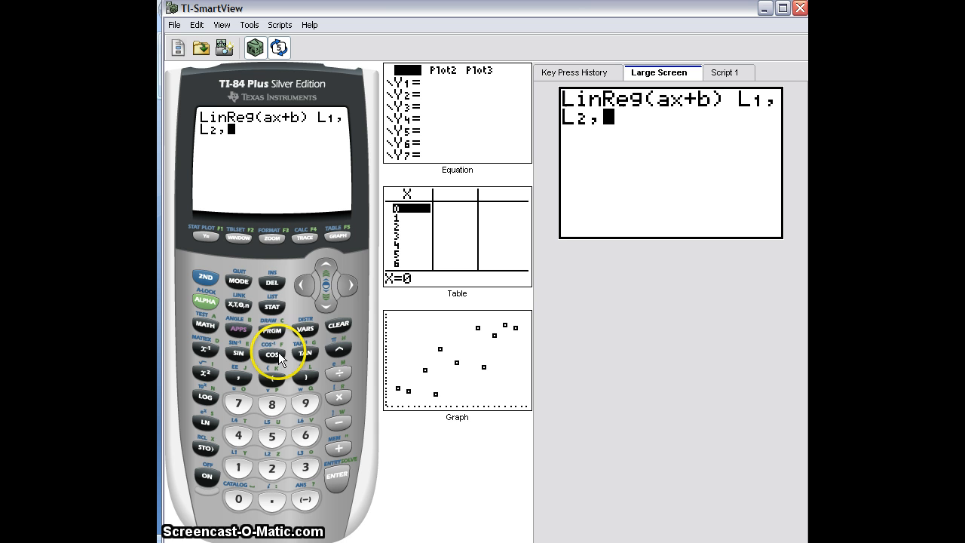
left_click(305, 329)
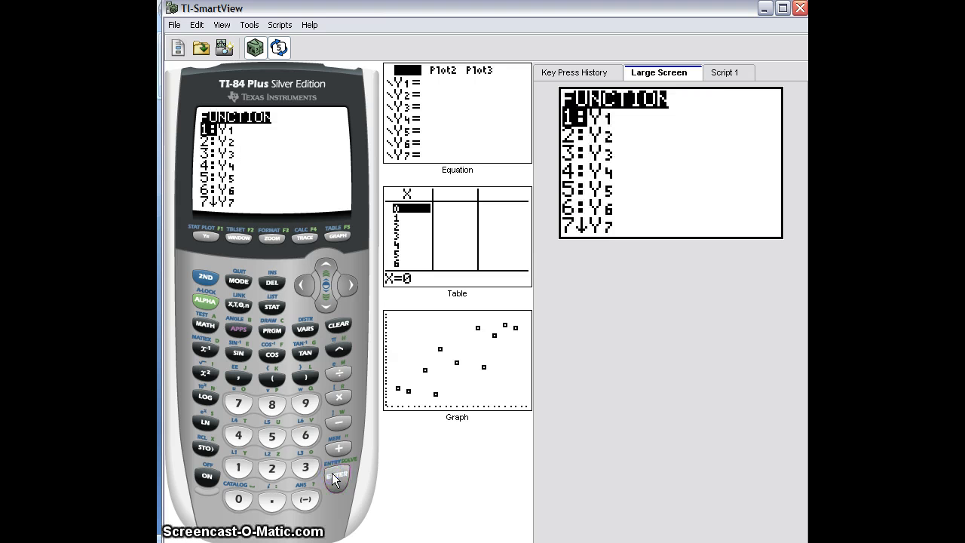
left_click(337, 475)
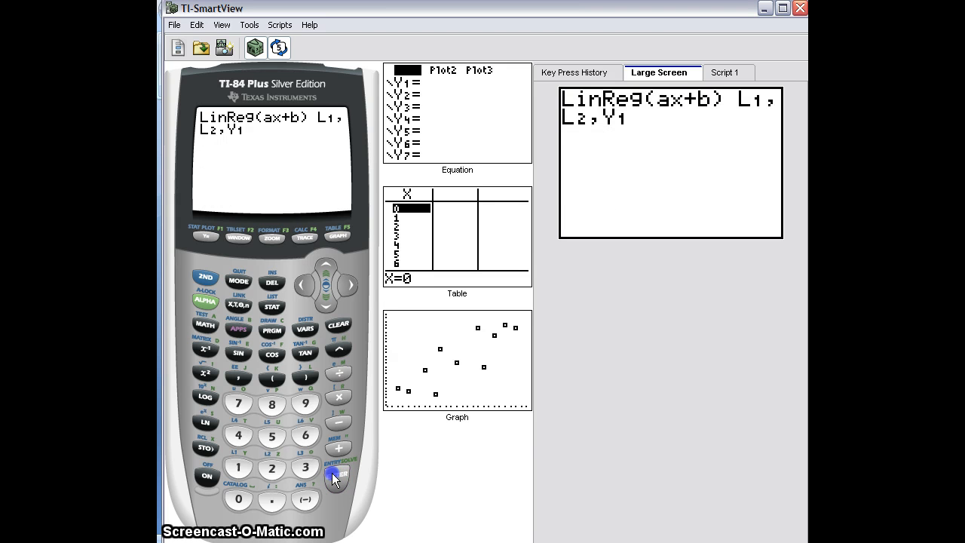
left_click(337, 475)
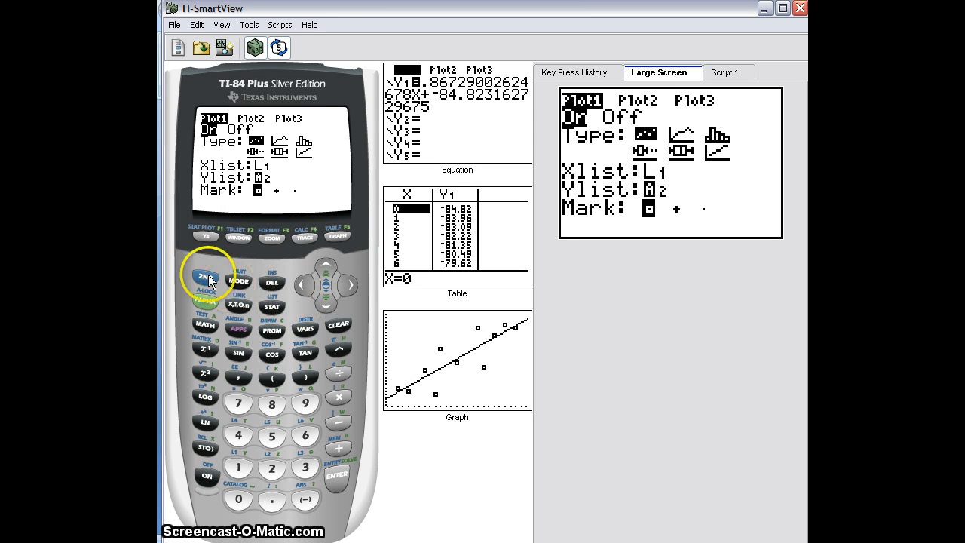
Switch Plot1's Ylist to RESID and graph the residuals with ZoomStat
left_click(271, 305)
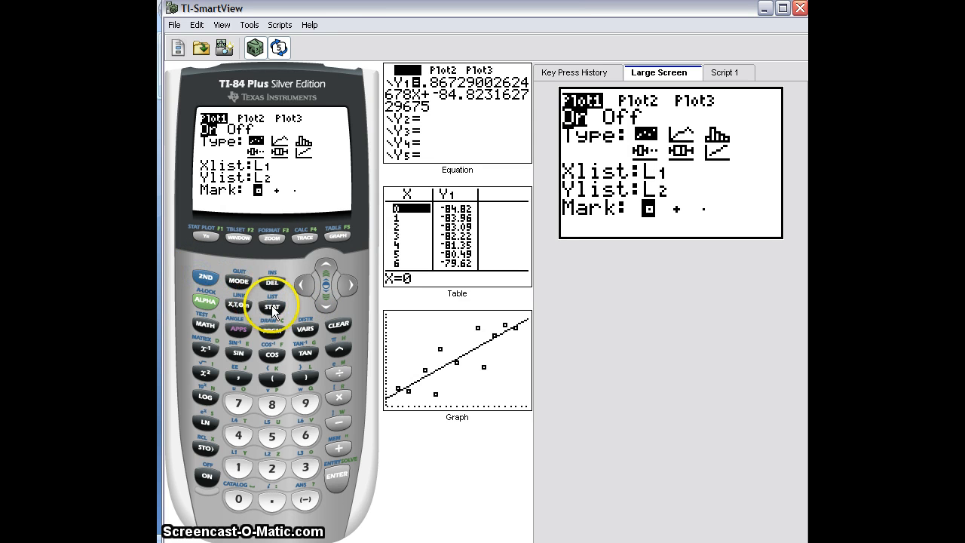
left_click(271, 306)
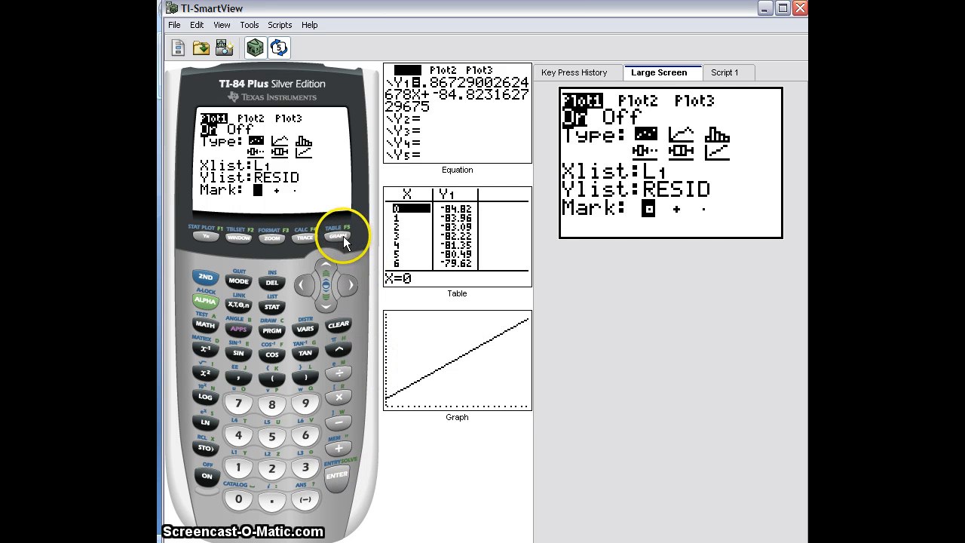
left_click(338, 235)
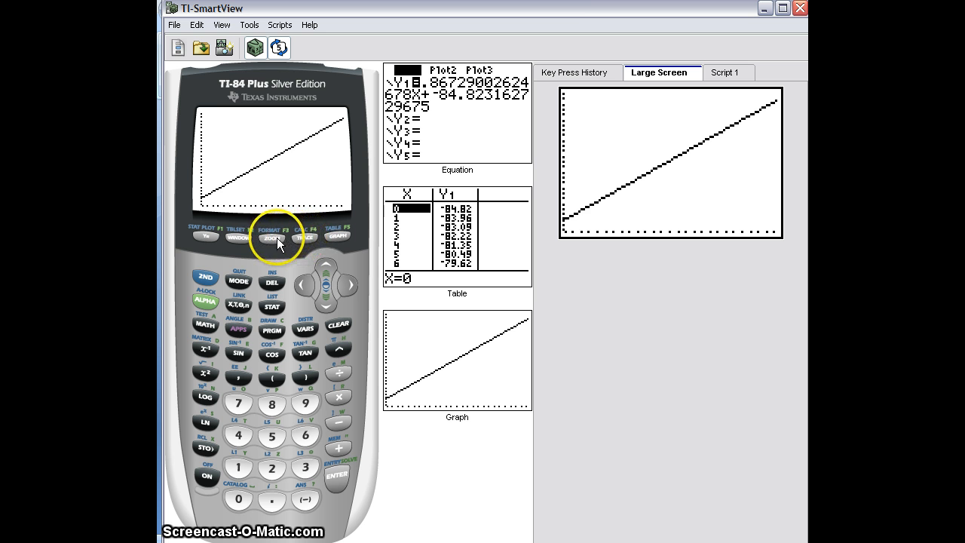
left_click(271, 238)
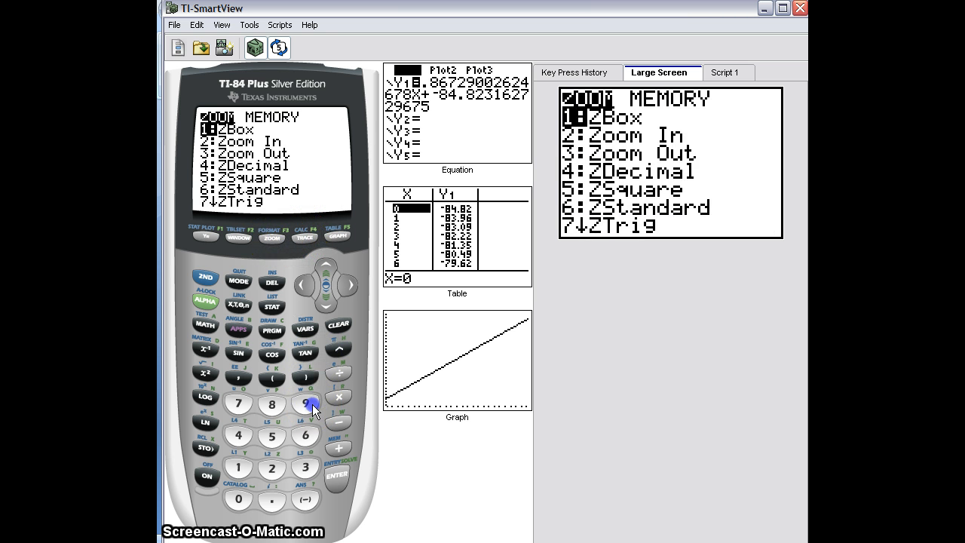
left_click(305, 403)
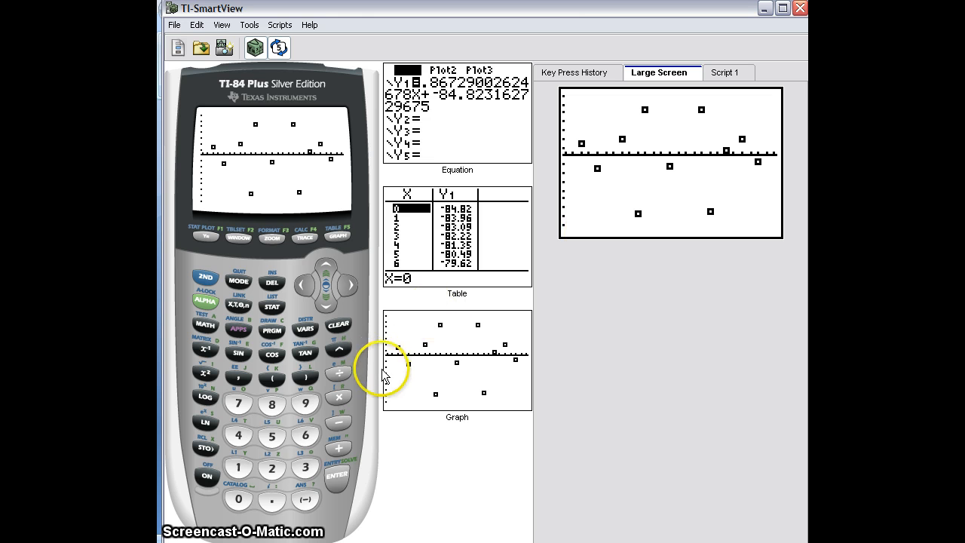
mouse_move(635, 481)
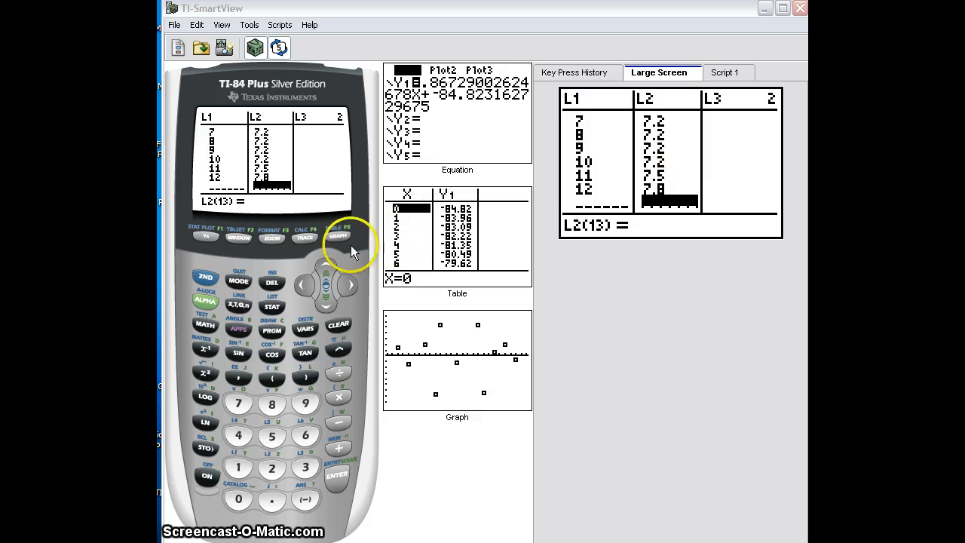
mouse_move(213, 242)
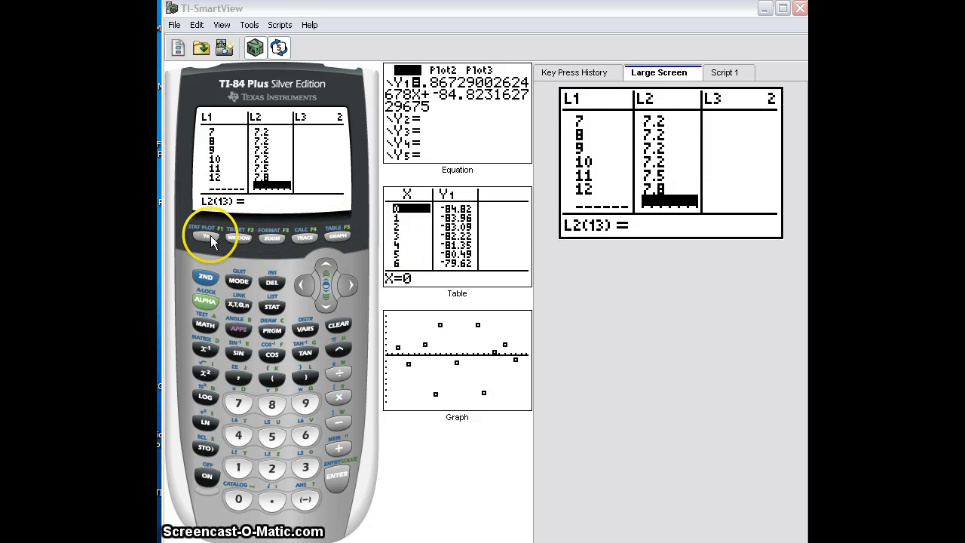
Clear the old linear equation from Y1 and set Plot1's Ylist from RESID back to L2
left_click(204, 236)
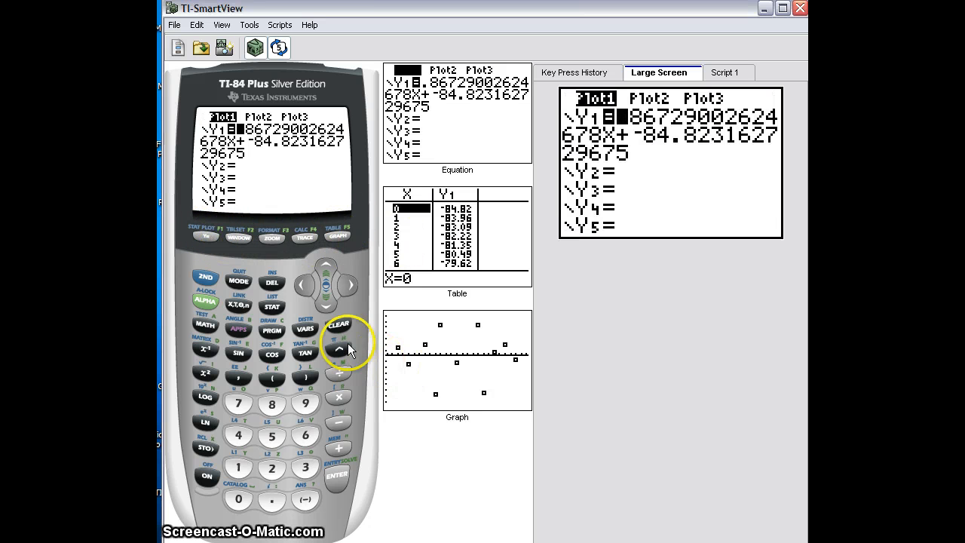
left_click(338, 325)
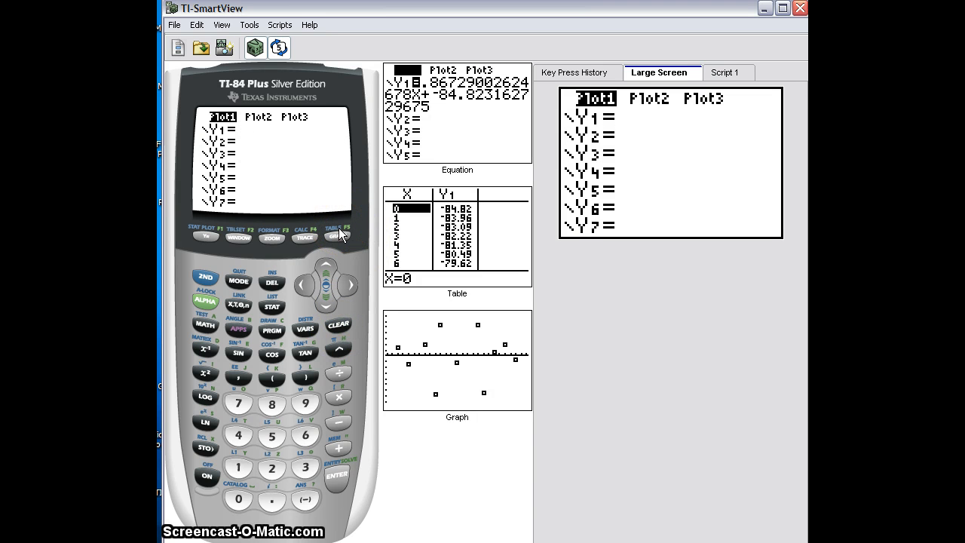
left_click(338, 235)
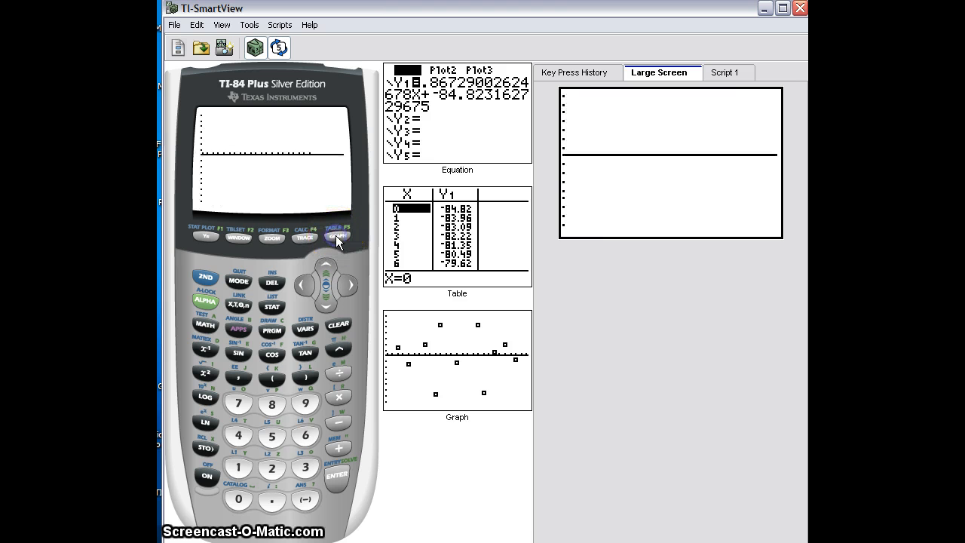
left_click(337, 235)
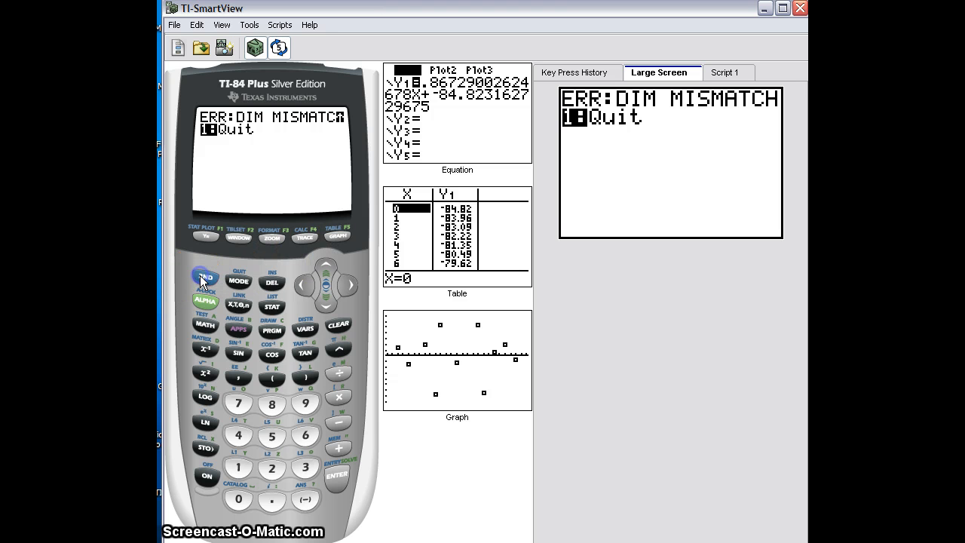
mouse_move(208, 240)
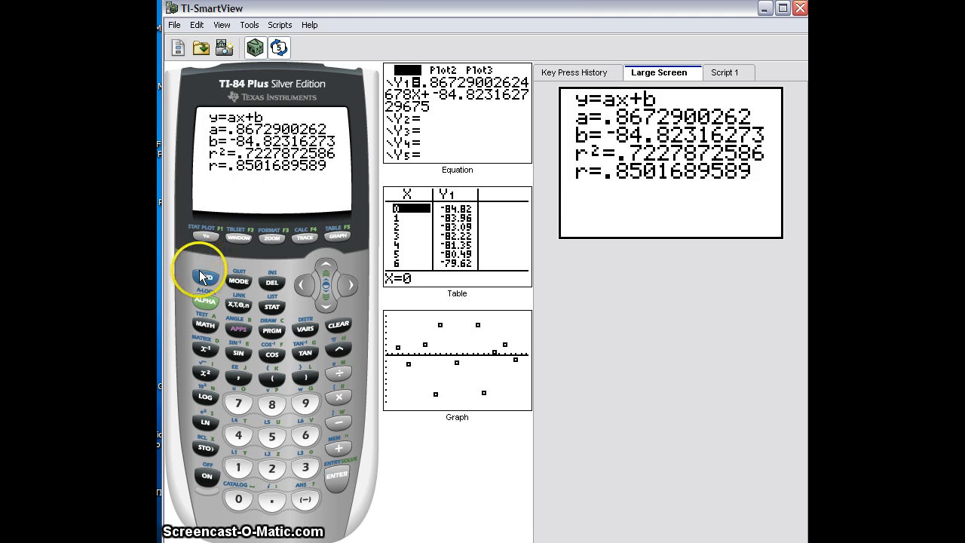
left_click(204, 236)
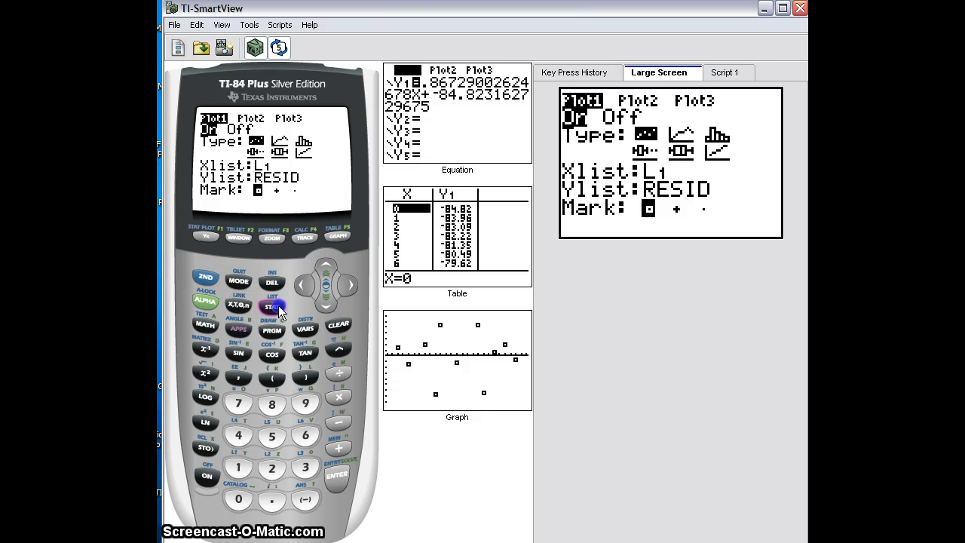
left_click(271, 307)
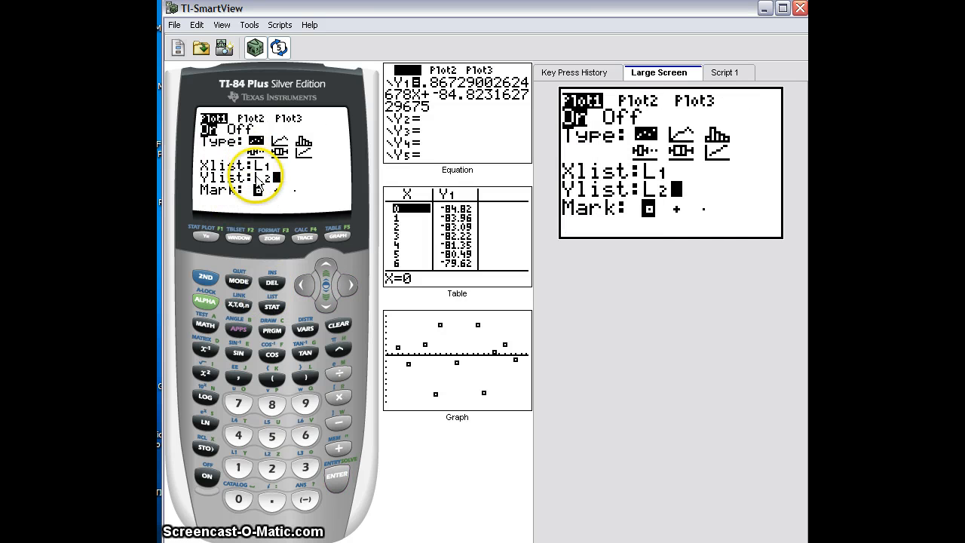
Graph the new L1–L2 scatterplot and refit the window with ZoomStat
left_click(337, 236)
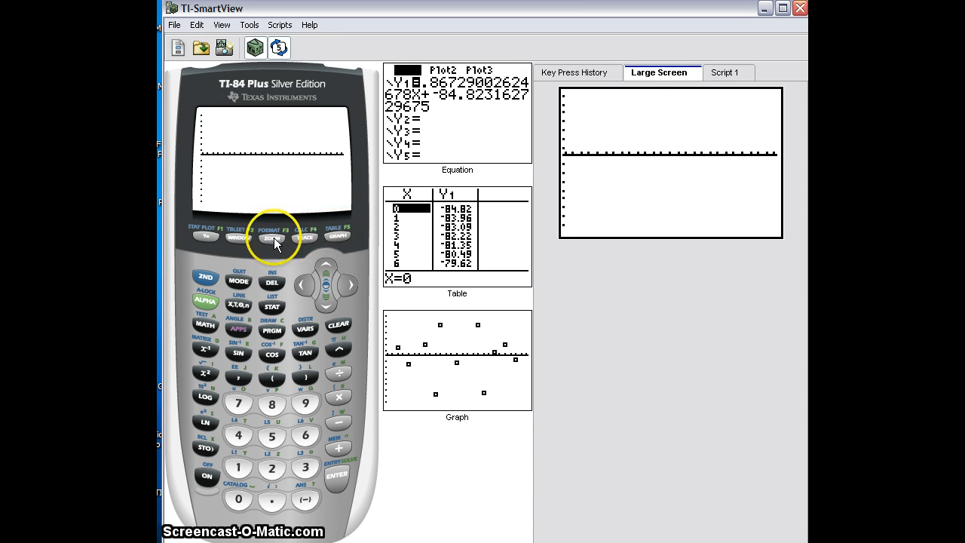
left_click(271, 236)
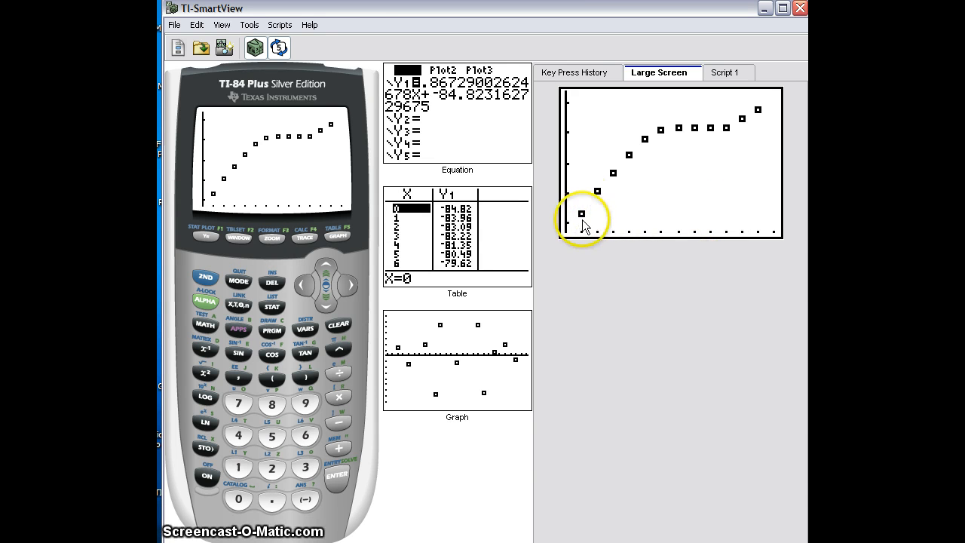
mouse_move(682, 161)
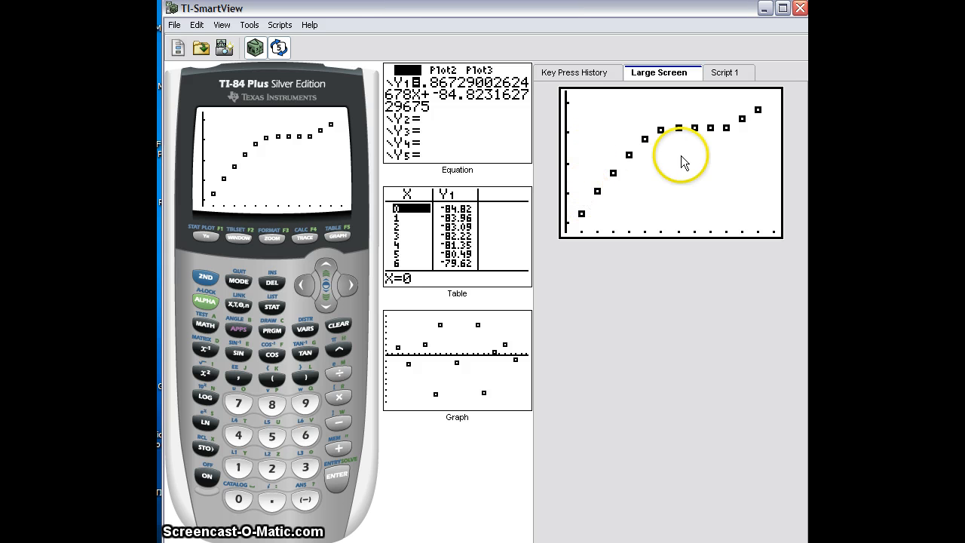
mouse_move(632, 191)
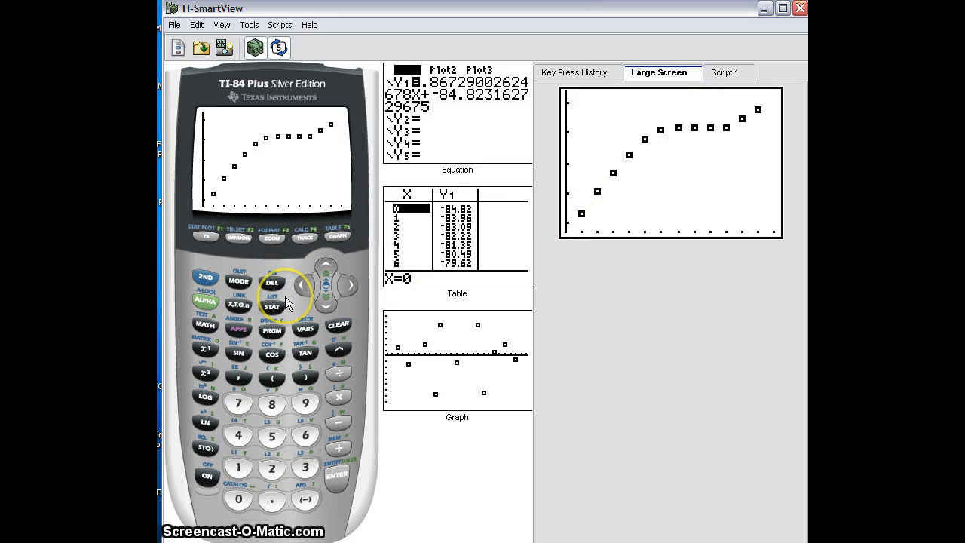
Run LinReg(ax+b) on L1 and L2 into Y1, giving a≈0.267, b≈4.88, r≈0.907
left_click(272, 306)
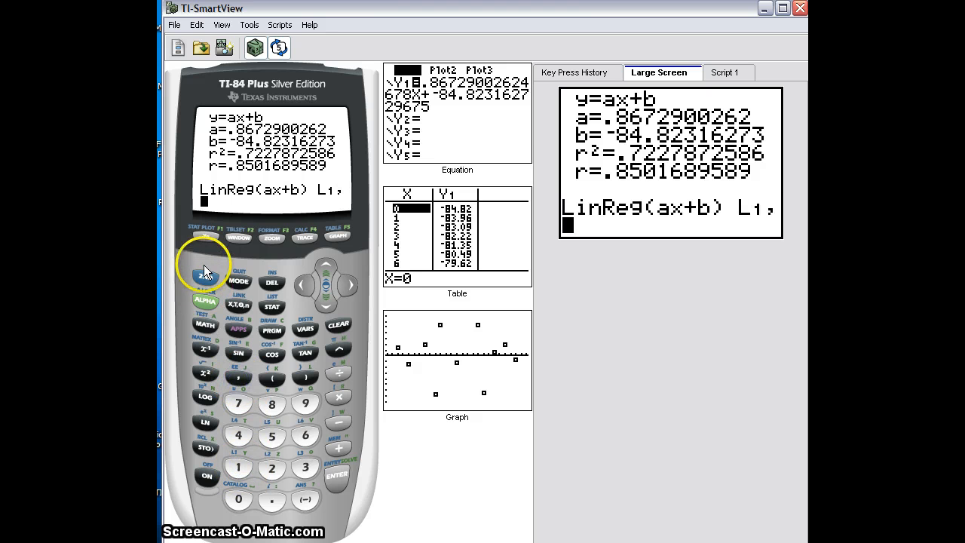
left_click(272, 467)
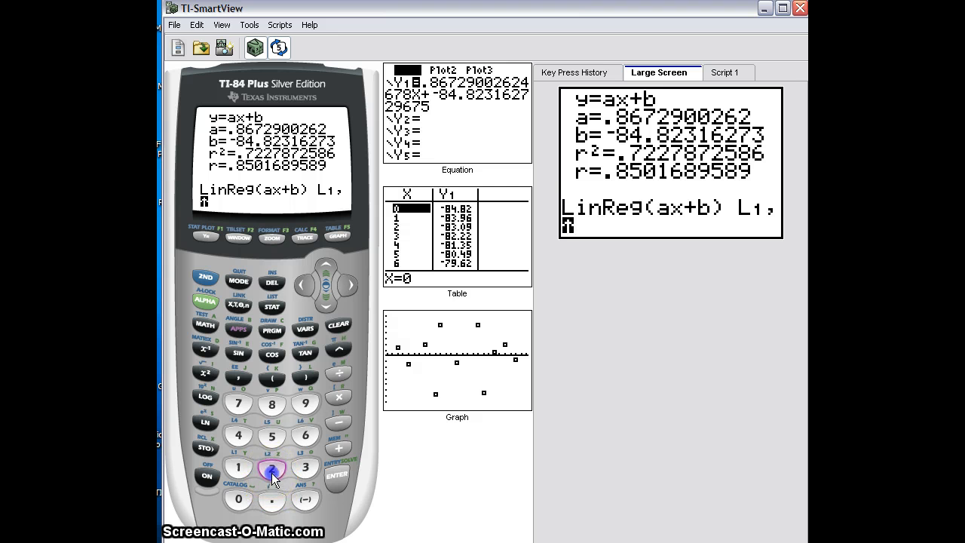
left_click(237, 377)
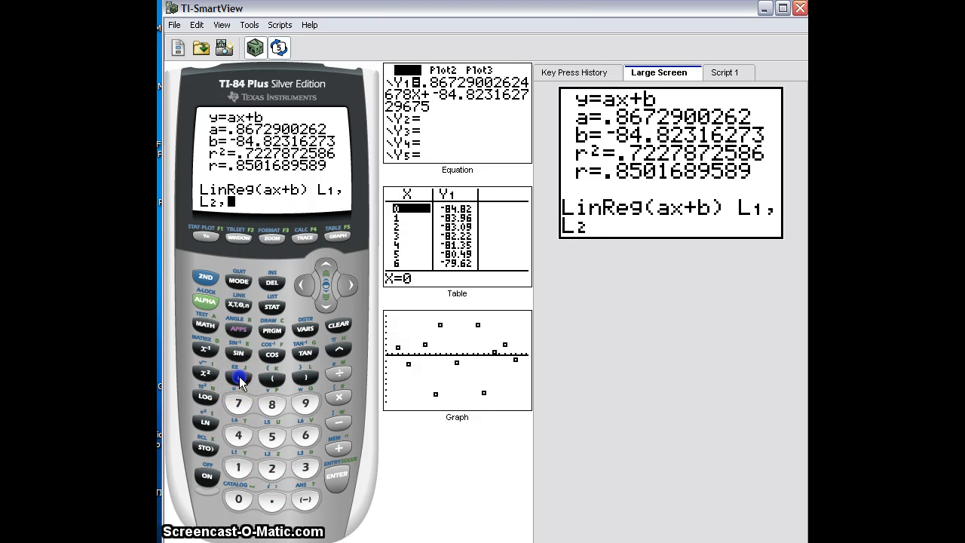
left_click(305, 328)
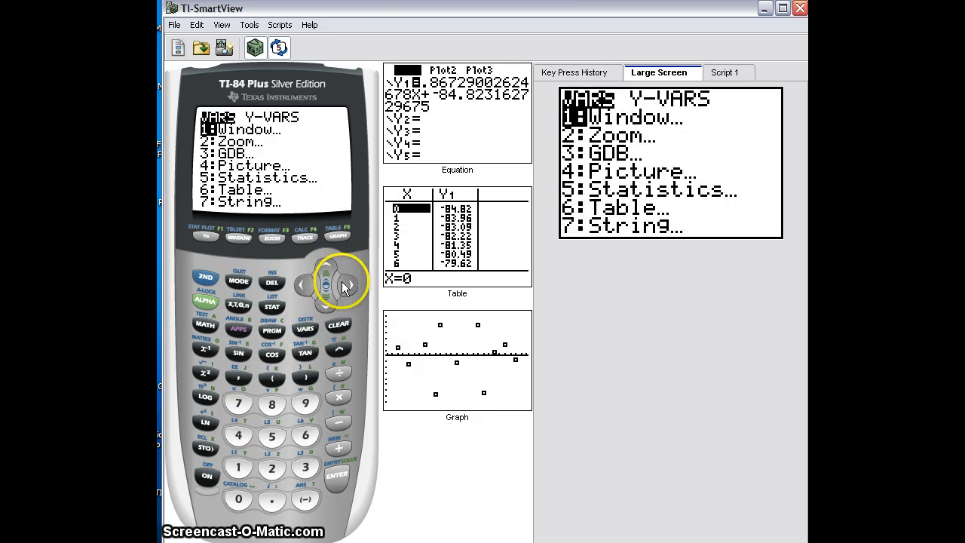
left_click(337, 476)
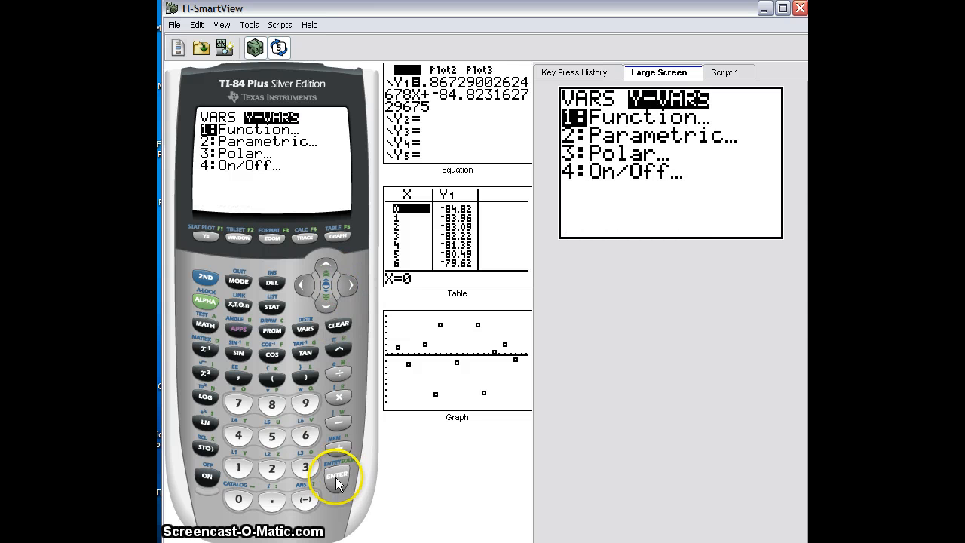
left_click(337, 476)
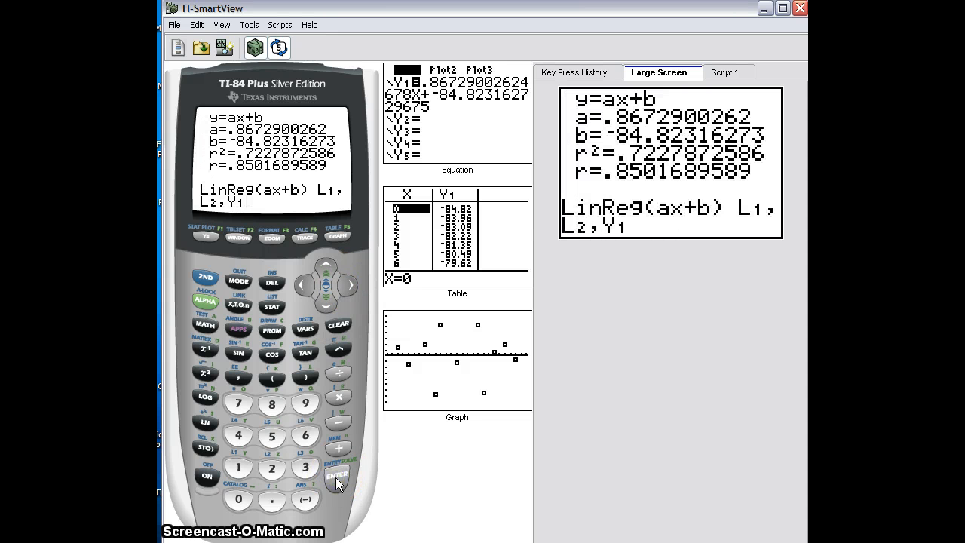
left_click(336, 478)
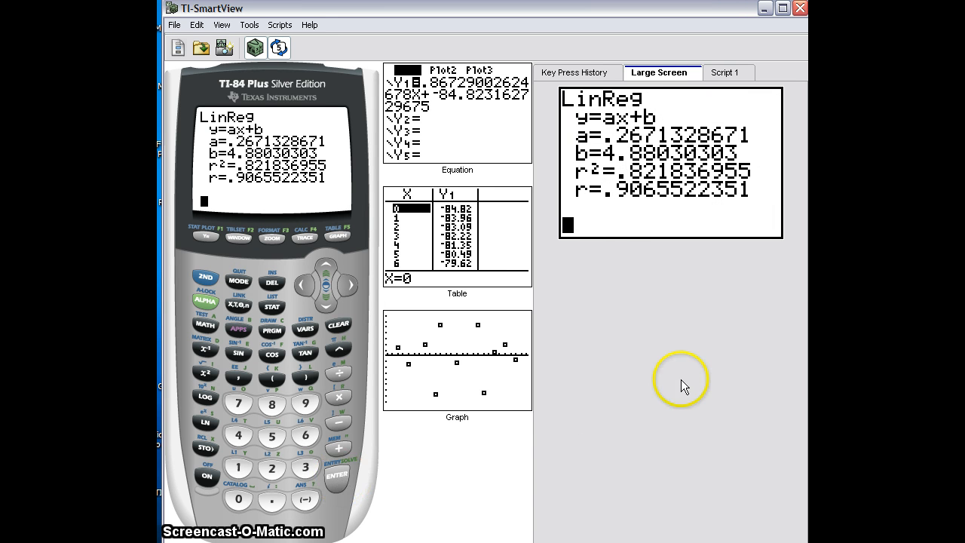
mouse_move(629, 211)
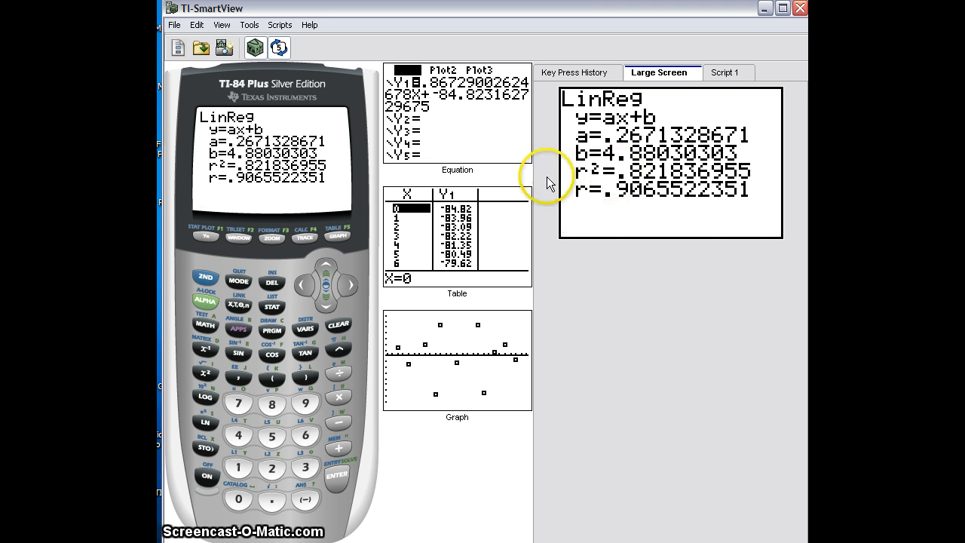
Draw the new regression line over the scatter, then bring up Plot1's L1-versus-L2 settings
left_click(337, 236)
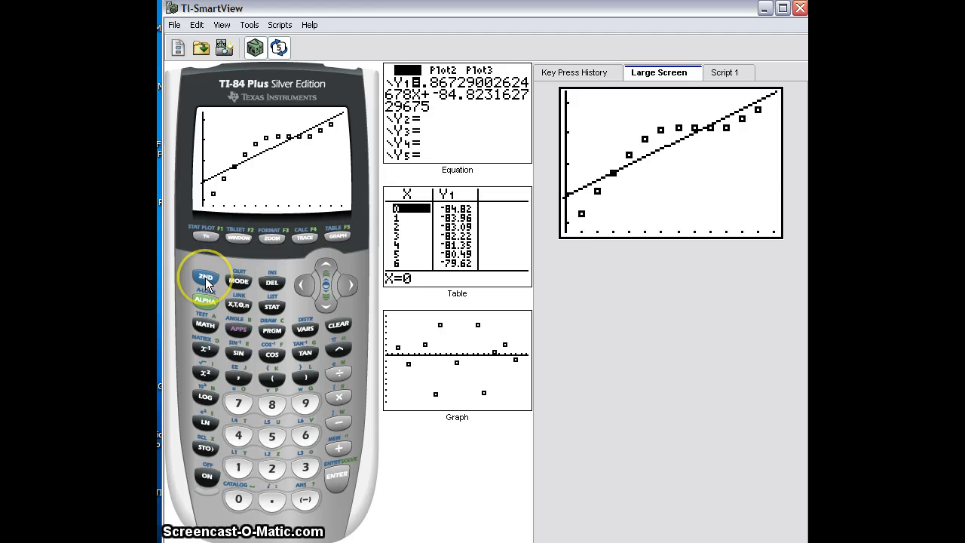
left_click(205, 236)
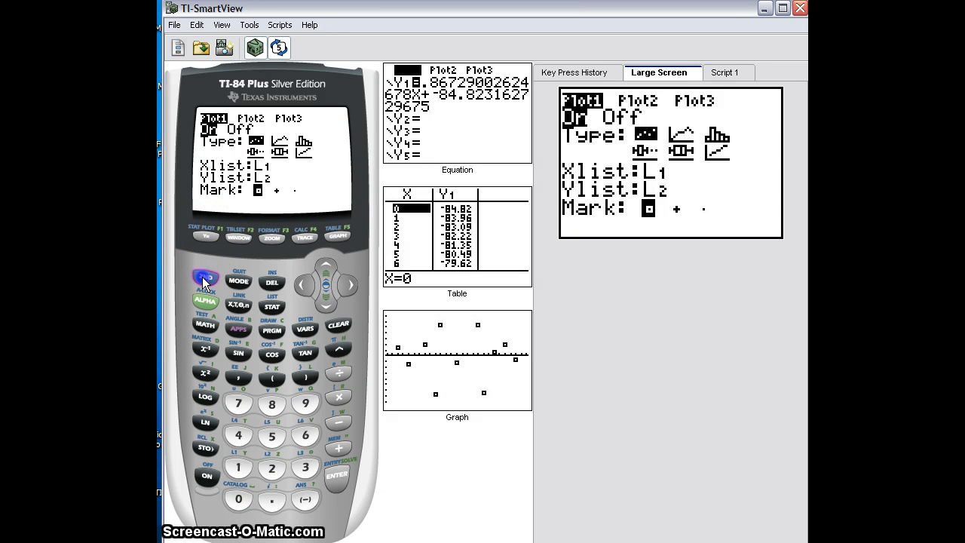
Set Plot1's Ylist to RESID and graph the curved residuals with ZoomStat
left_click(272, 306)
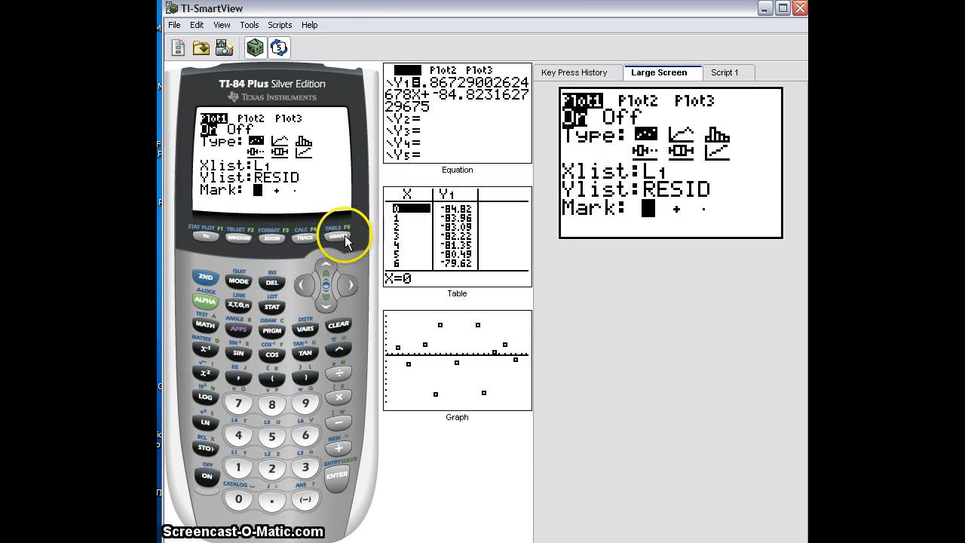
left_click(337, 236)
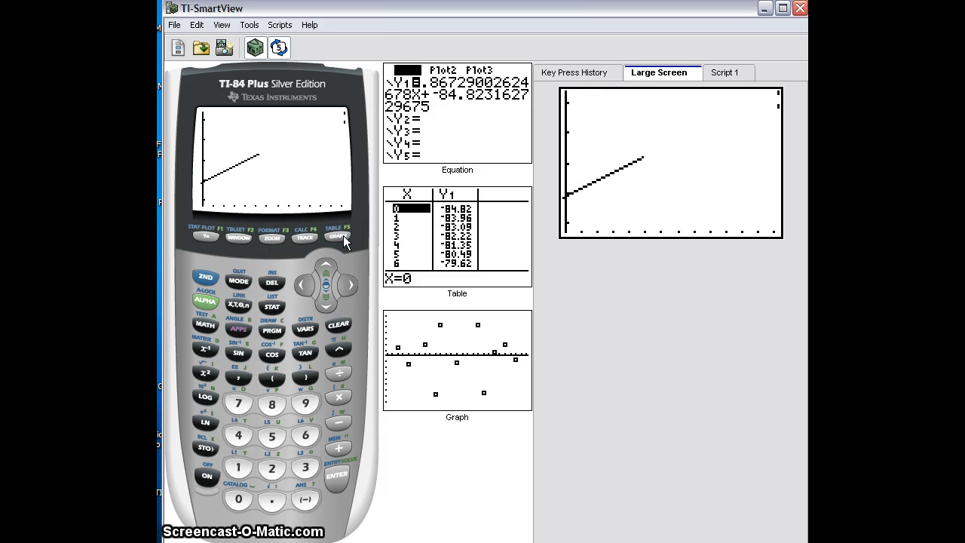
left_click(271, 236)
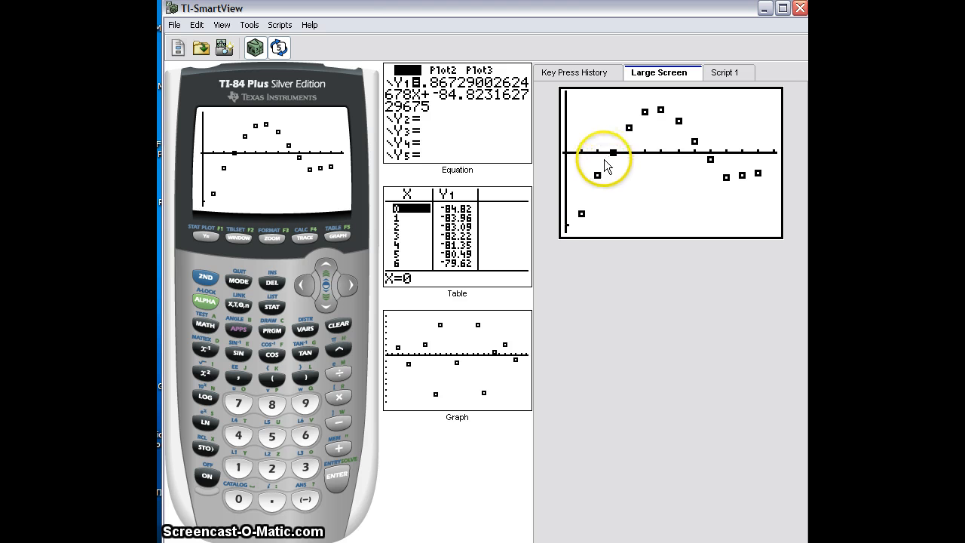
mouse_move(693, 143)
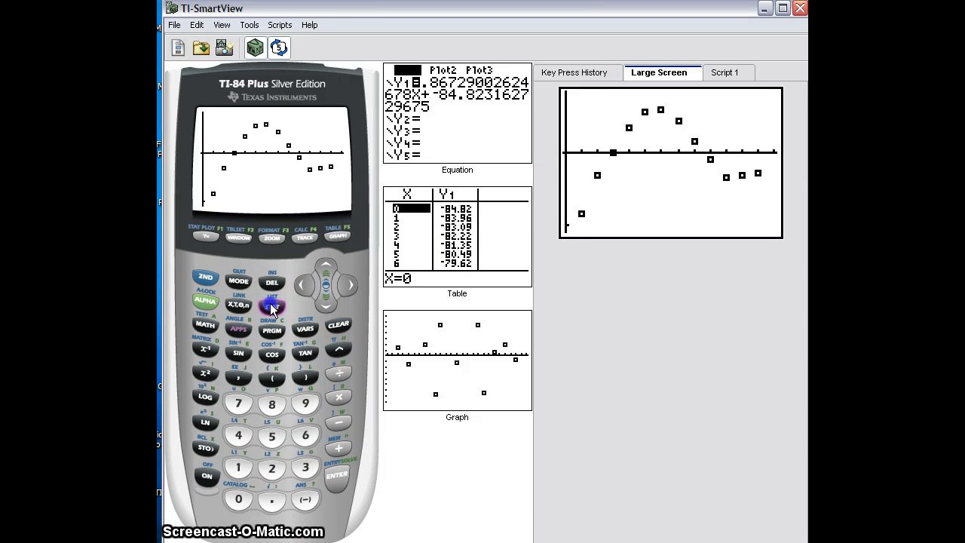
Enter CubicReg on L1 and L2 with Y1 as the cubic equation's destination
left_click(272, 305)
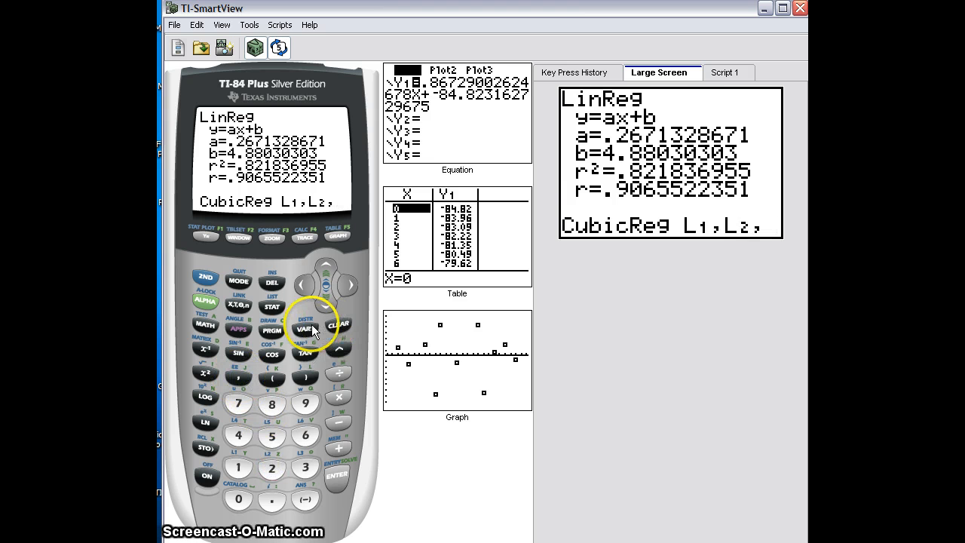
left_click(306, 329)
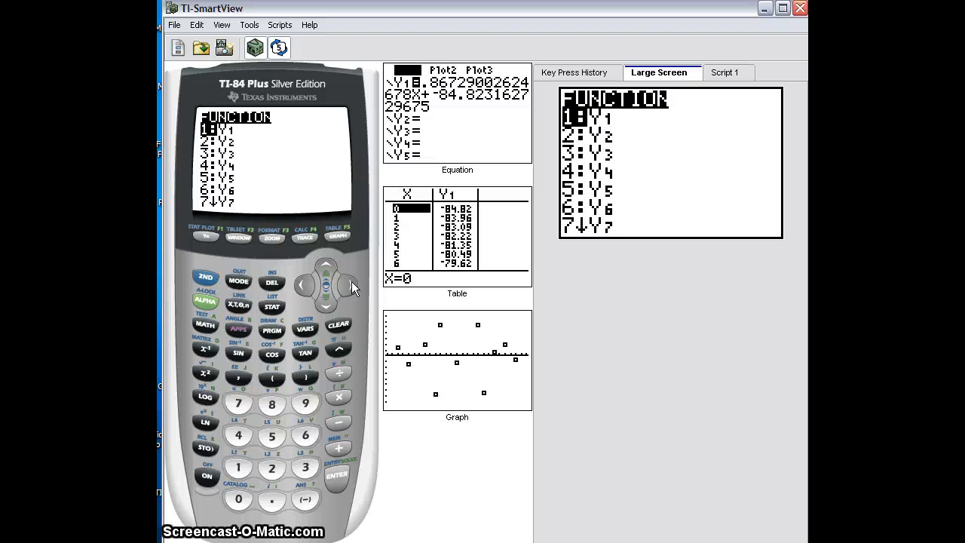
key("down")
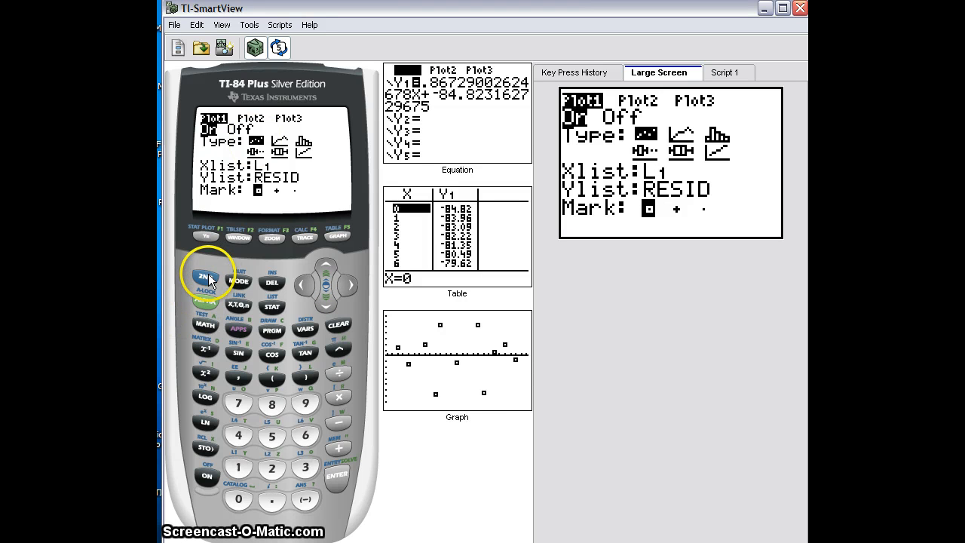
Restore Plot1's Ylist from RESID to L2 and display the graph screen
left_click(271, 307)
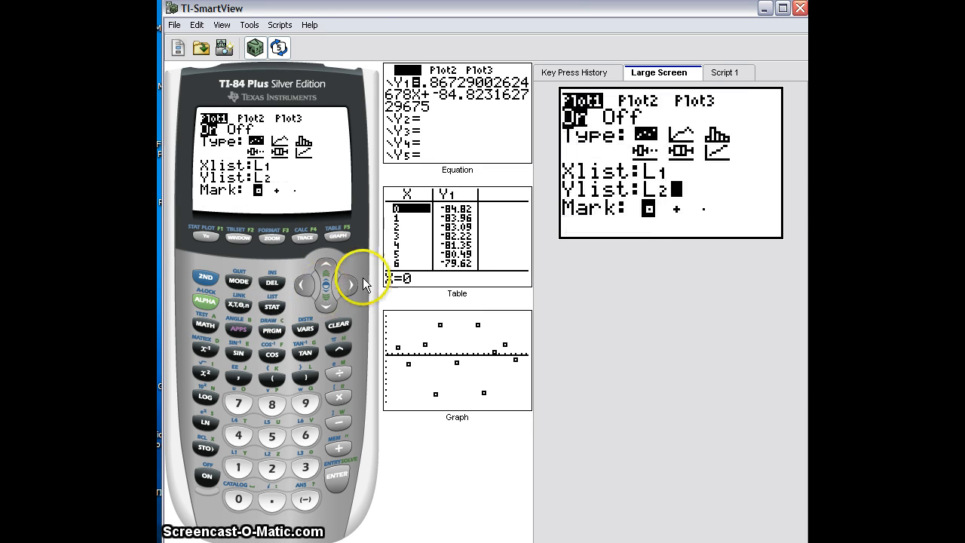
left_click(339, 234)
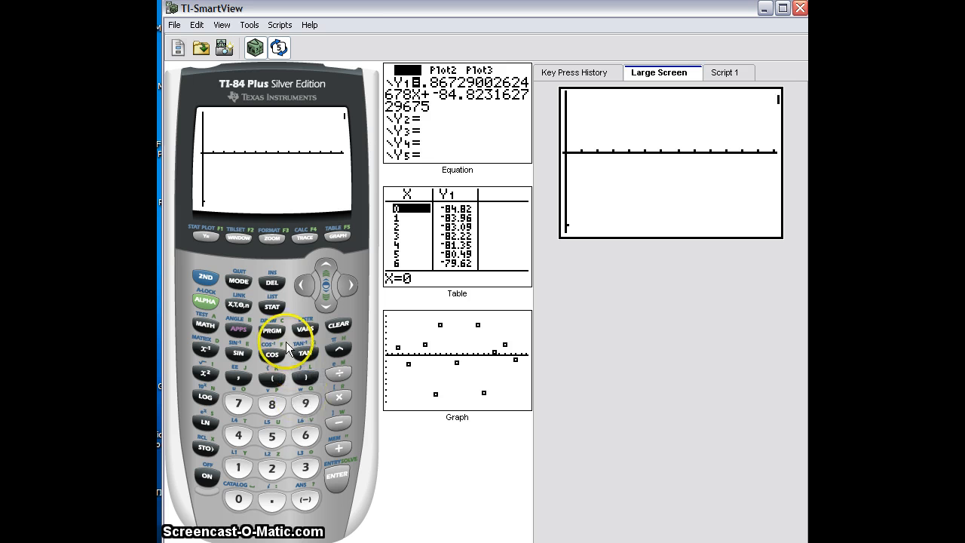
mouse_move(273, 243)
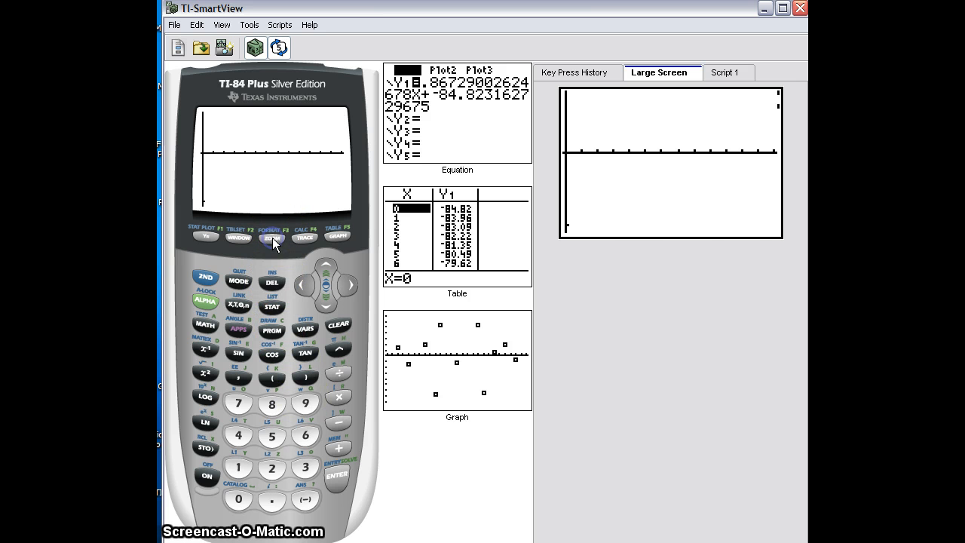